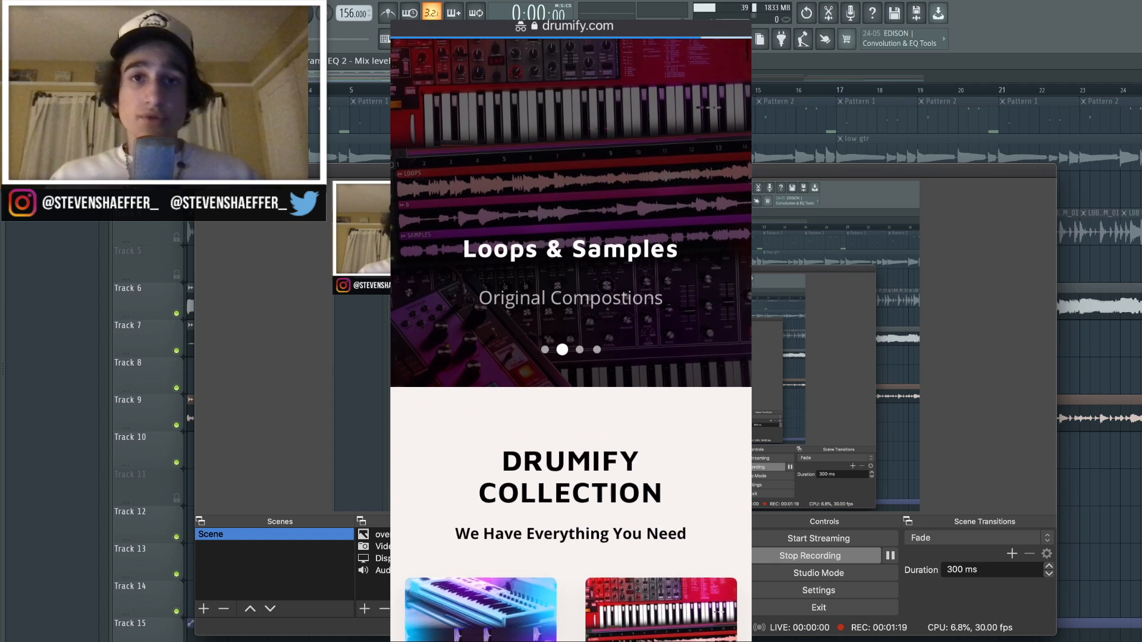
# Step: Scroll the playlist to reach a layered sample clip
pyautogui.scroll(-3)
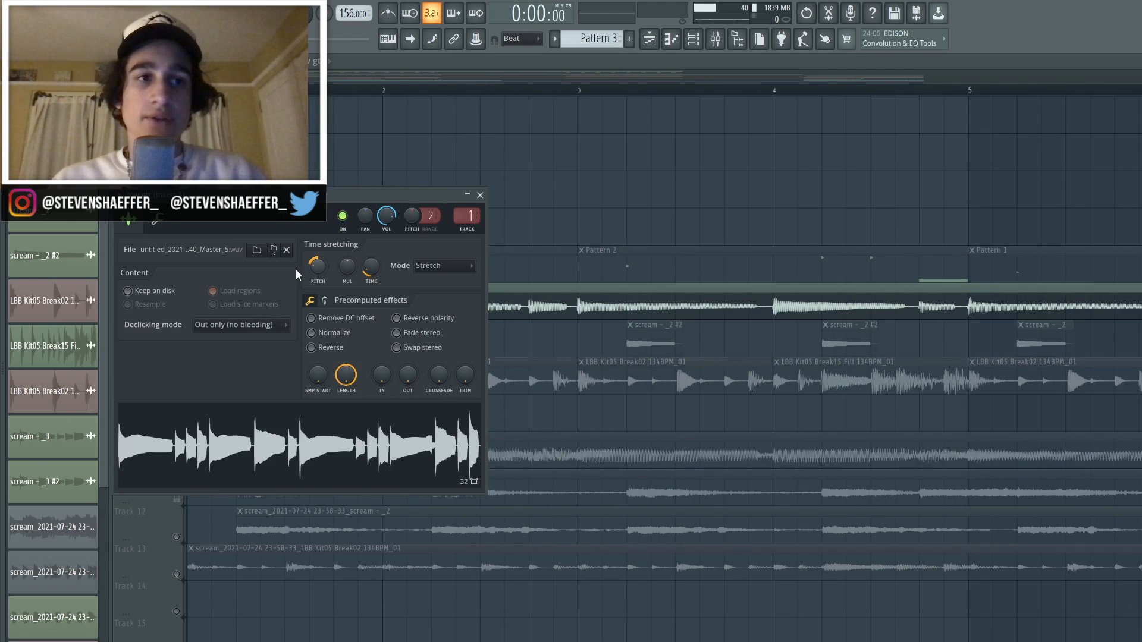
# Step: Show the mixer with Insert 1's Guitar Rig 5, SketchCassette II, EffectRack and HalfTime chain
pyautogui.click(479, 194)
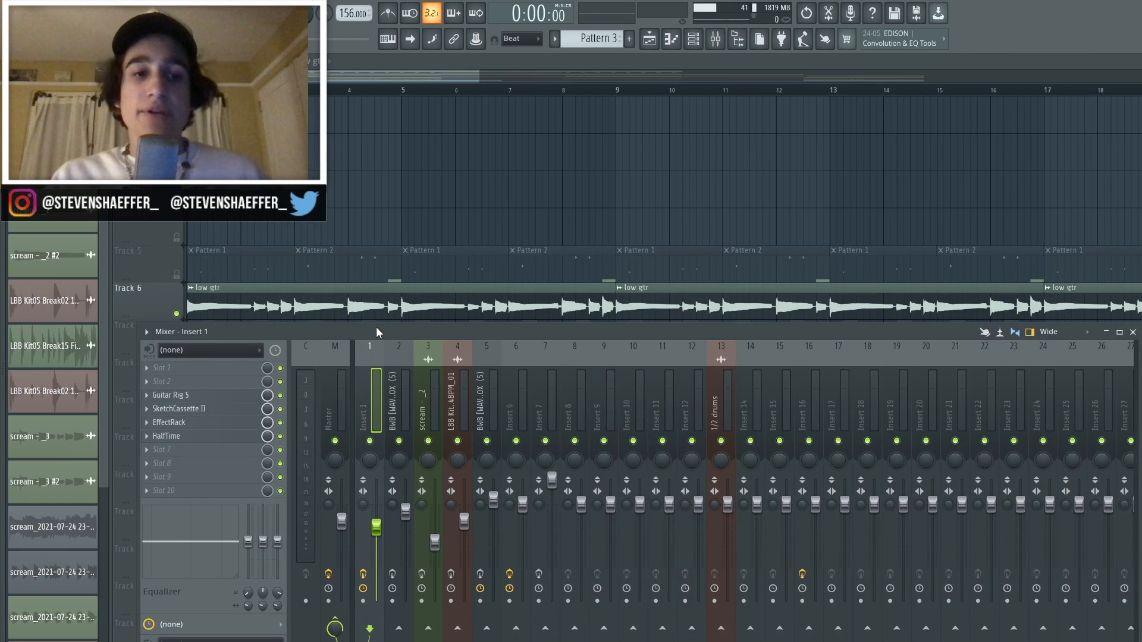
# Step: View Soundtoys Decapitator inside Insert 1's EffectRack, then close the plugin window
pyautogui.click(362, 574)
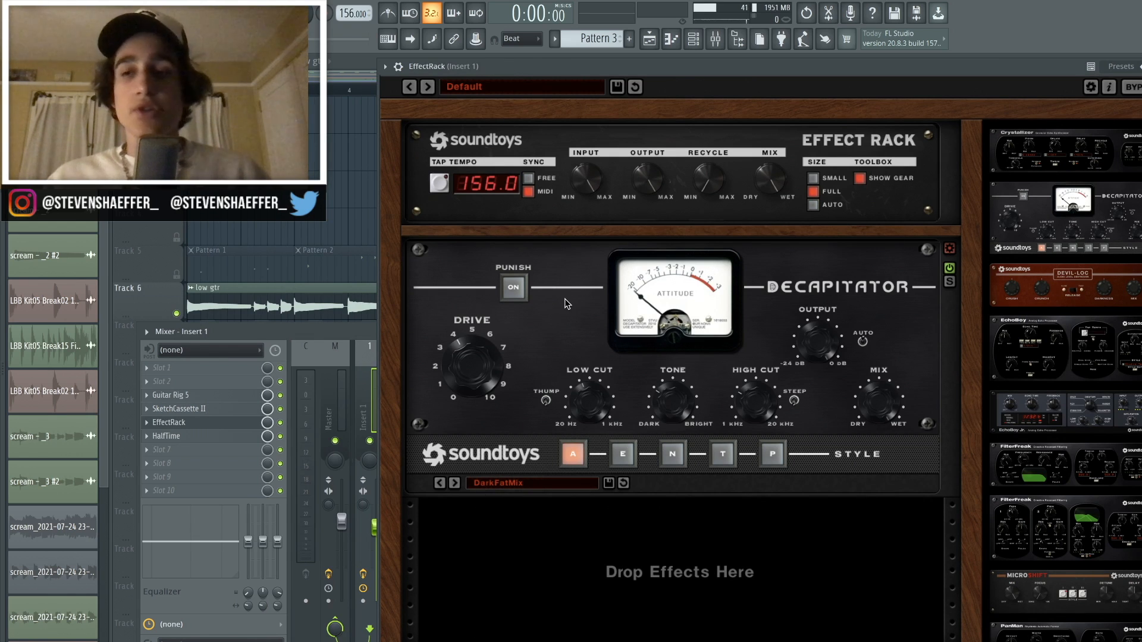
pyautogui.click(166, 436)
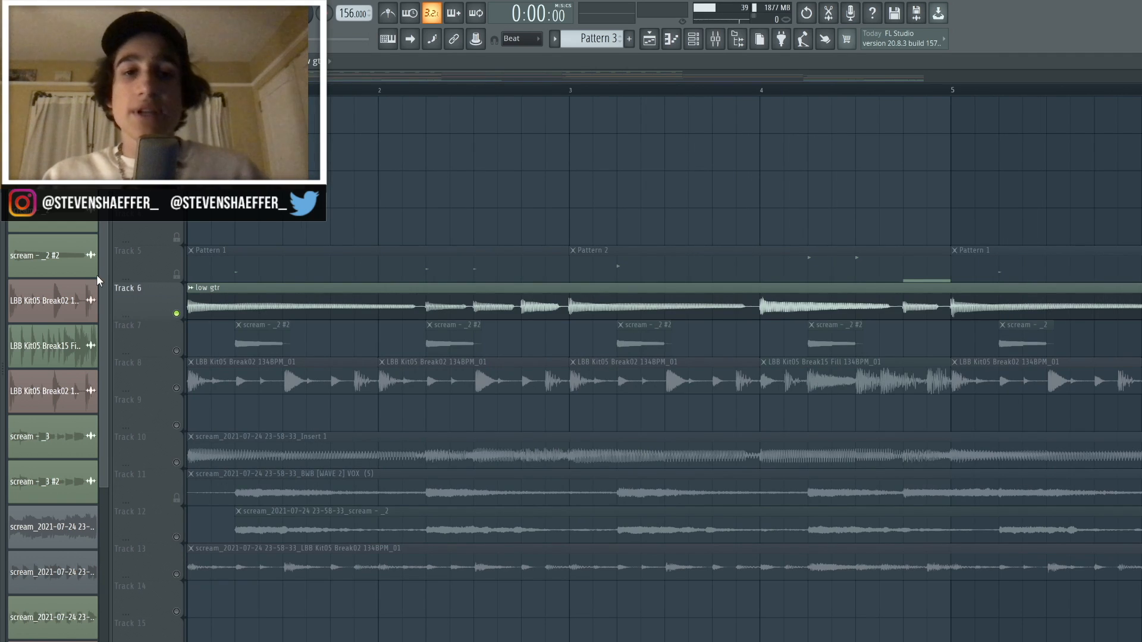
pyautogui.moveTo(188, 284)
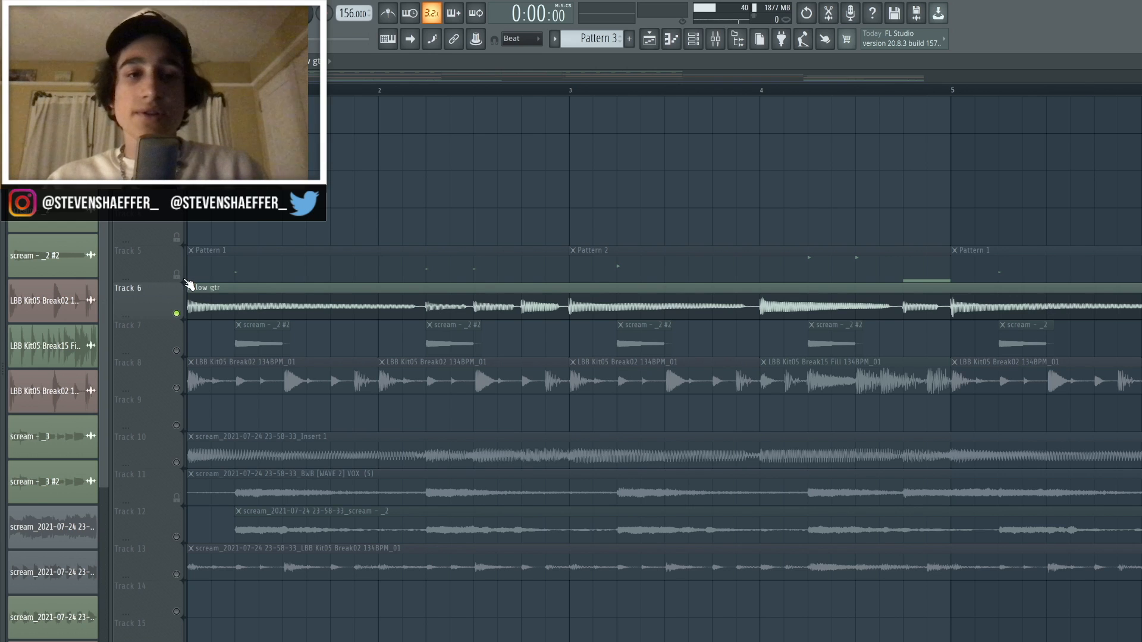
# Step: Reopen the mixer and select the BWB [WAVE 2] VOX insert strip
pyautogui.click(176, 275)
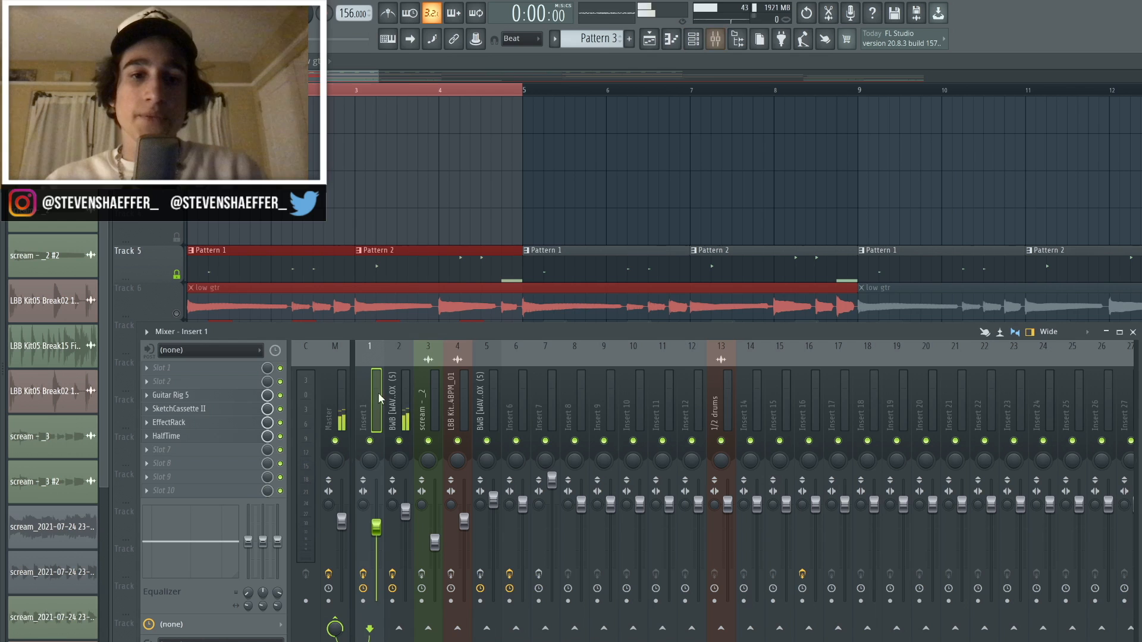
pyautogui.click(399, 400)
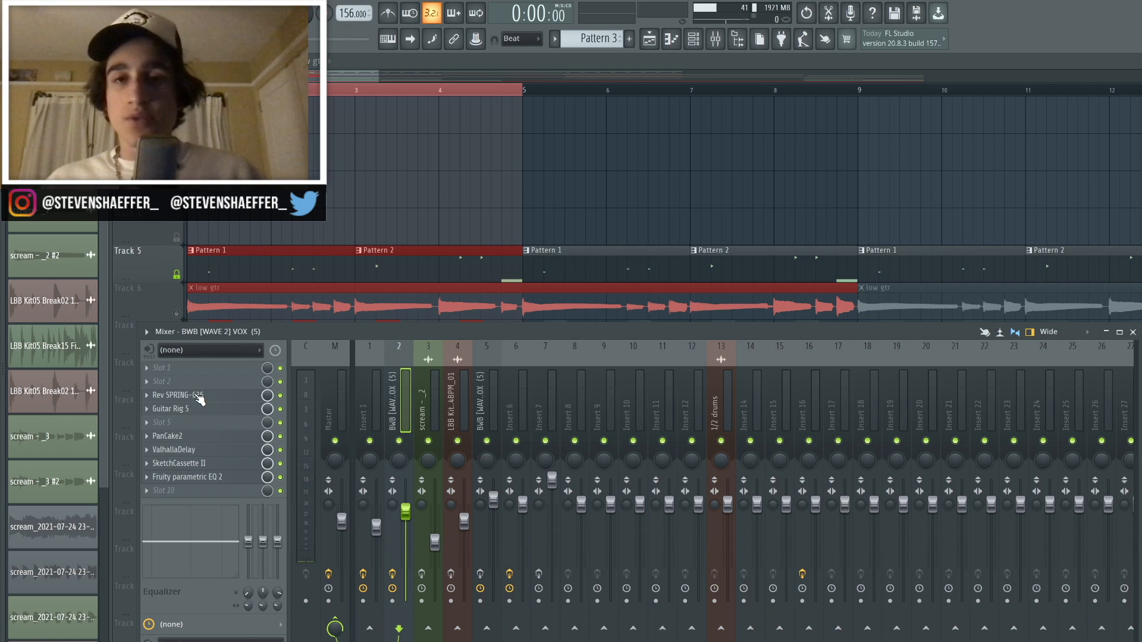
# Step: Open PanCake2 on the vocal insert, showing its beat-synced sine pan at 56% mix
pyautogui.click(391, 573)
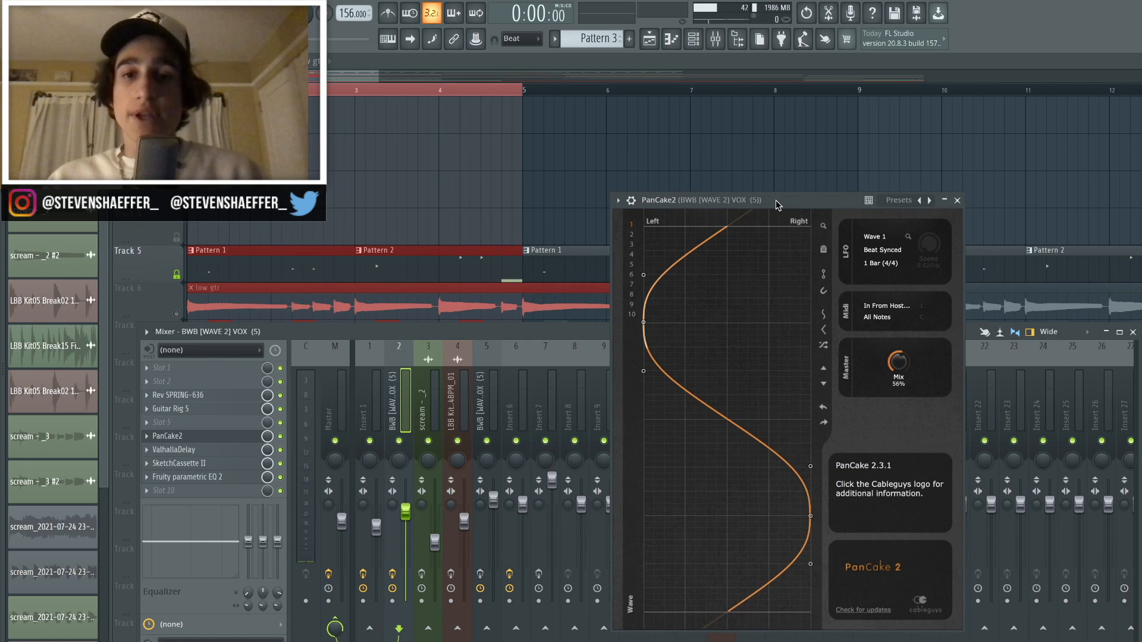
pyautogui.click(173, 449)
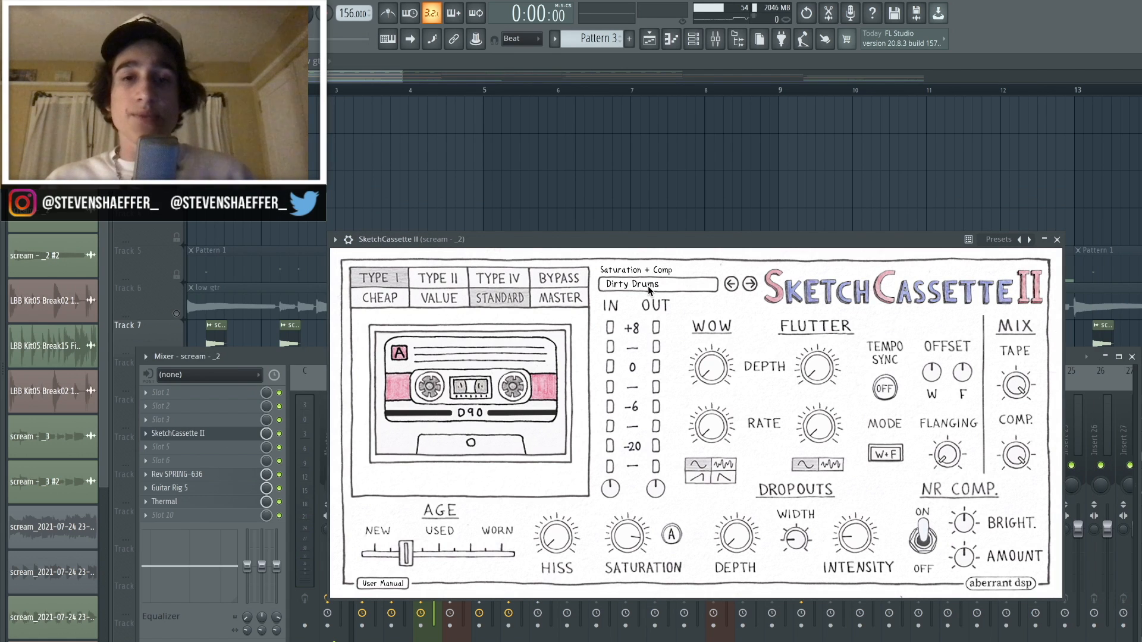
pyautogui.moveTo(705, 260)
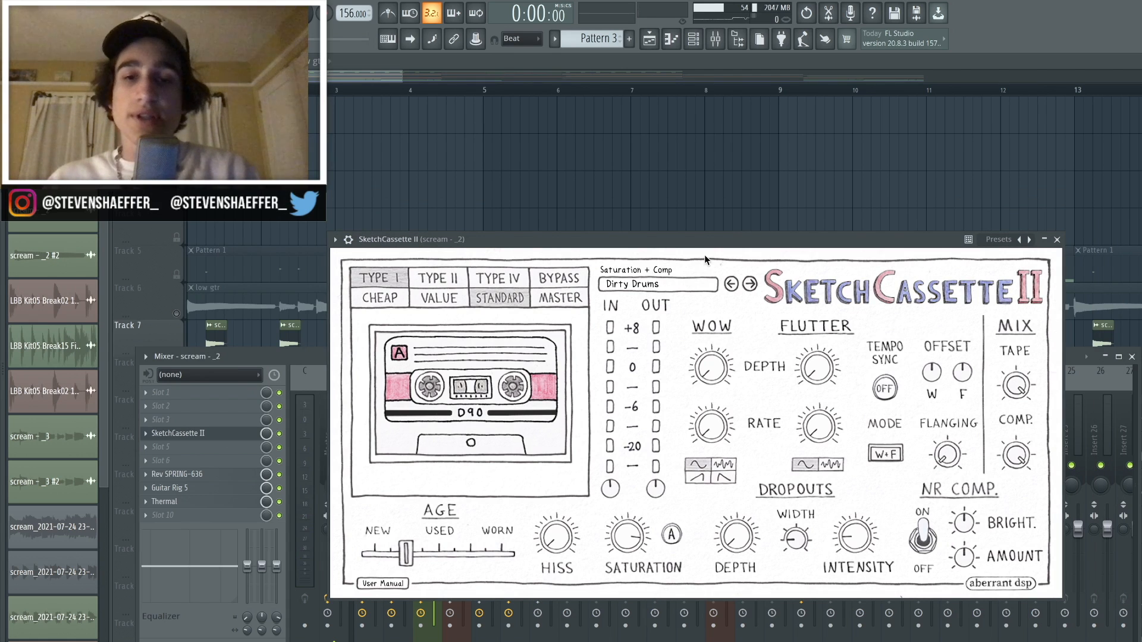
# Step: Open the scream insert's Rev SPRING-636 with the King Tubby At The Control preset
pyautogui.click(177, 474)
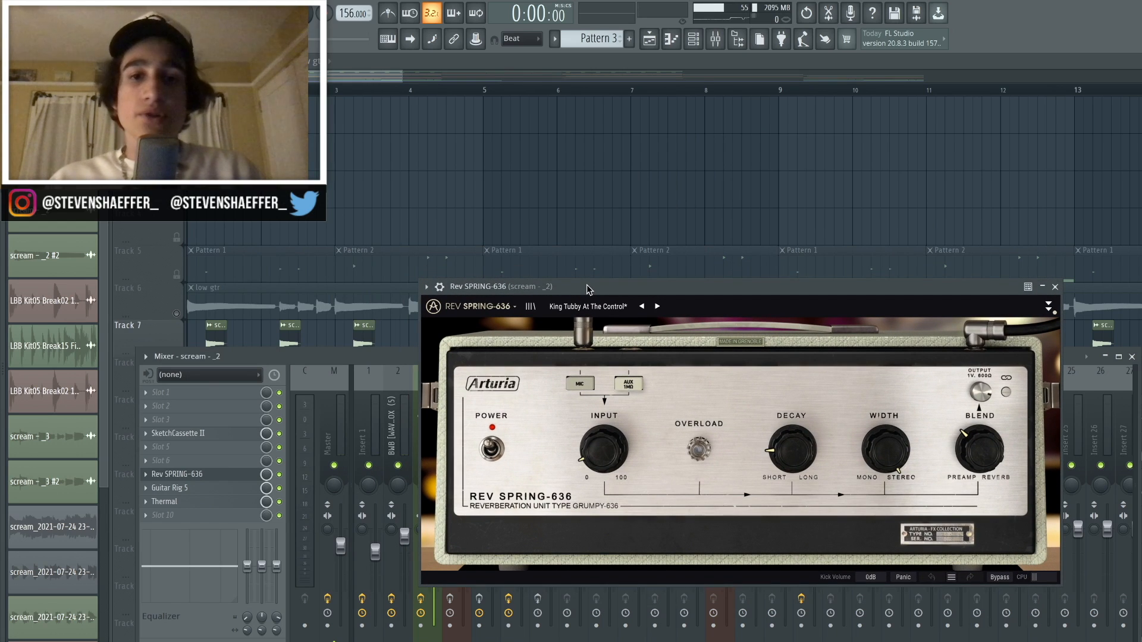
pyautogui.moveTo(720, 366)
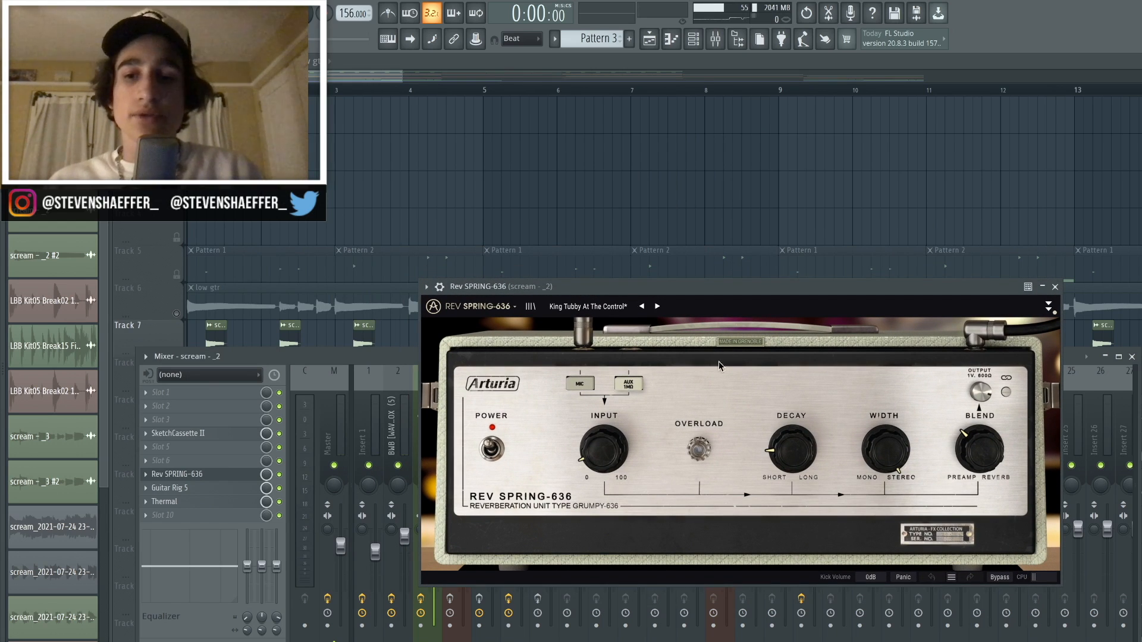
pyautogui.moveTo(989, 440)
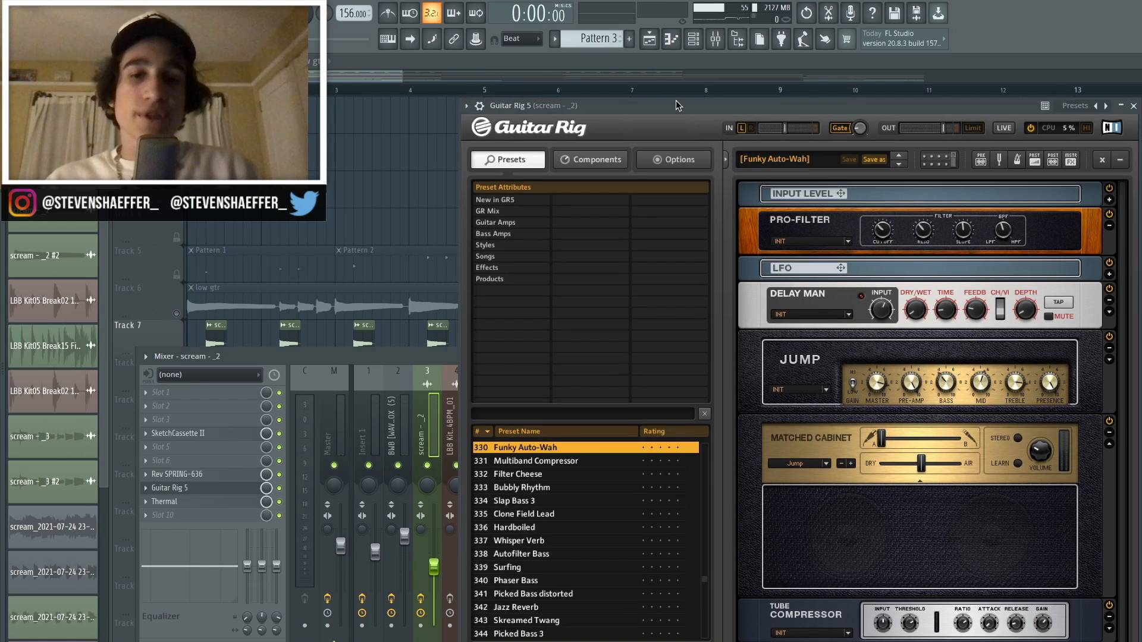
# Step: Open Thermal distortion on the LBB Kit05 Break02 134BPM_01 drum insert
pyautogui.click(164, 501)
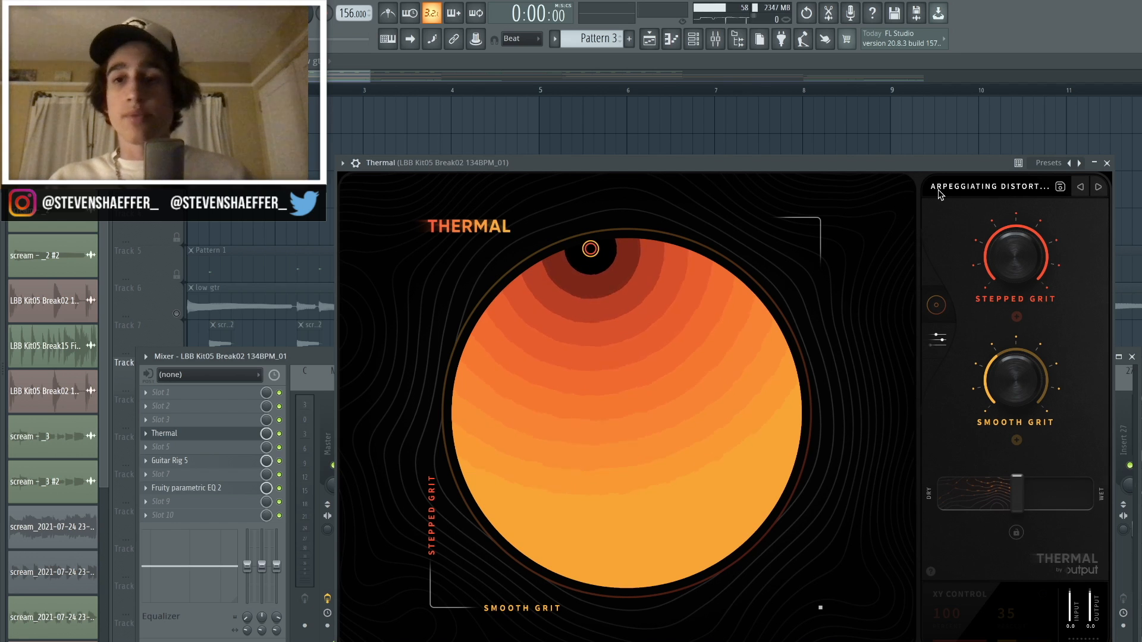
# Step: Open Guitar Rig 5 on the drum break insert, Insert 6
pyautogui.click(1048, 162)
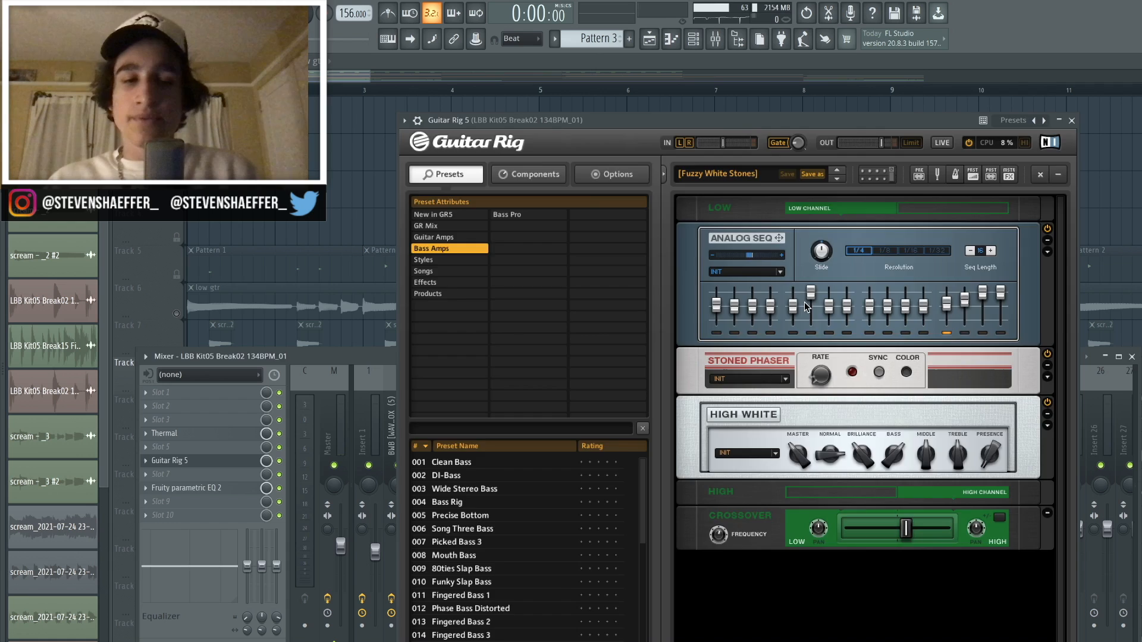
pyautogui.click(186, 488)
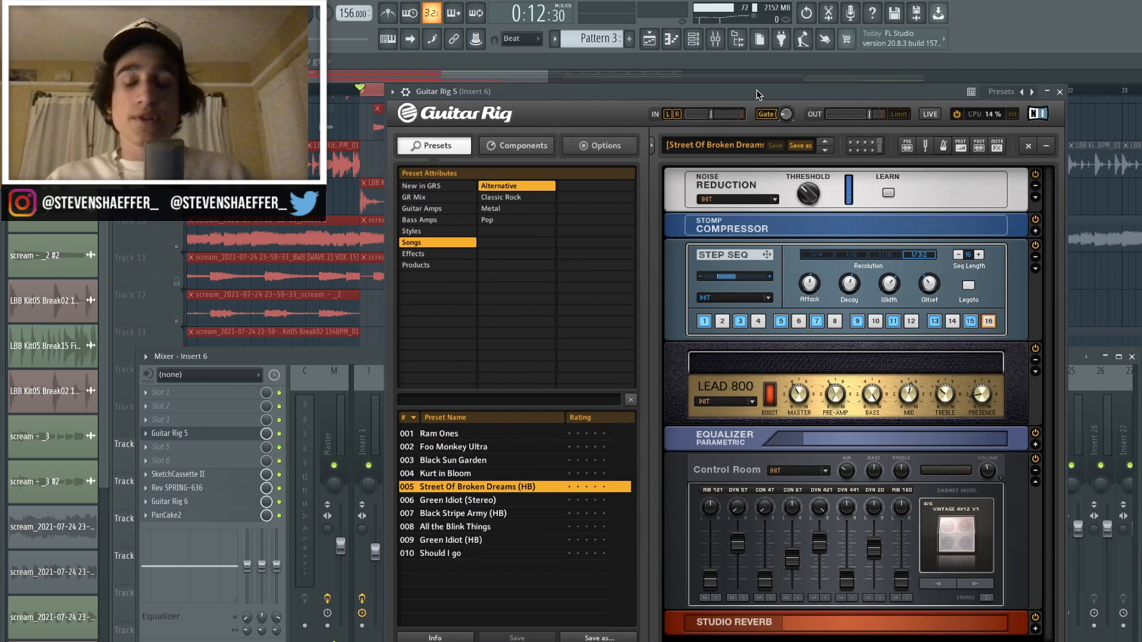
# Step: Open Insert 6's SketchCassette II, set to the Dirty Drums preset
pyautogui.click(873, 321)
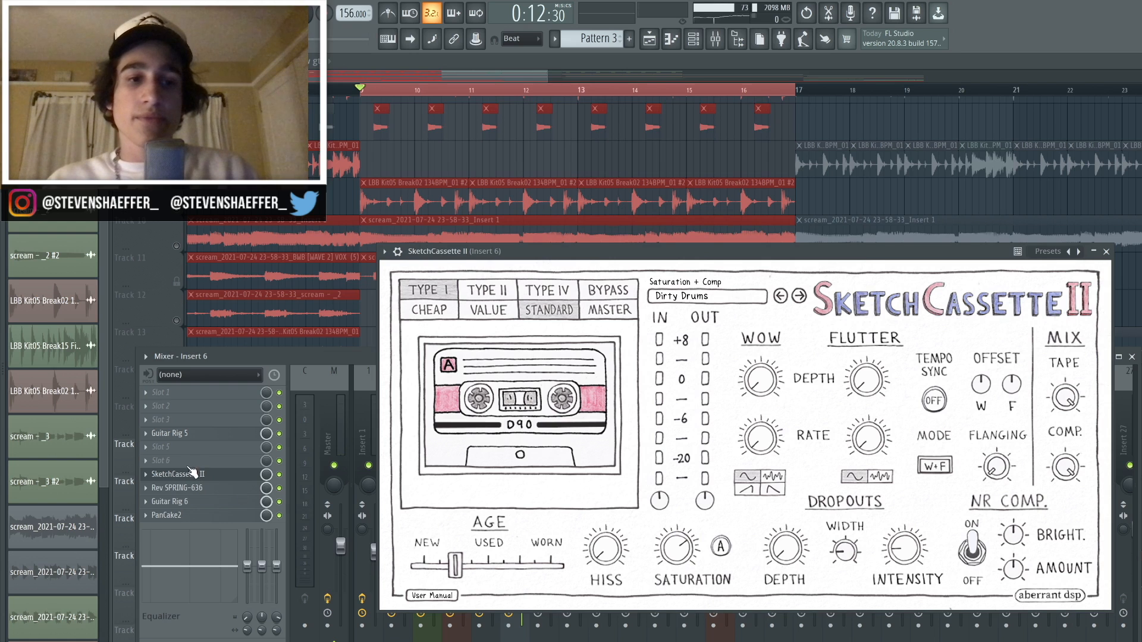
# Step: Briefly show Insert 6's spring reverb, then open Guitar Rig 6 with its Phasis phaser
pyautogui.click(177, 488)
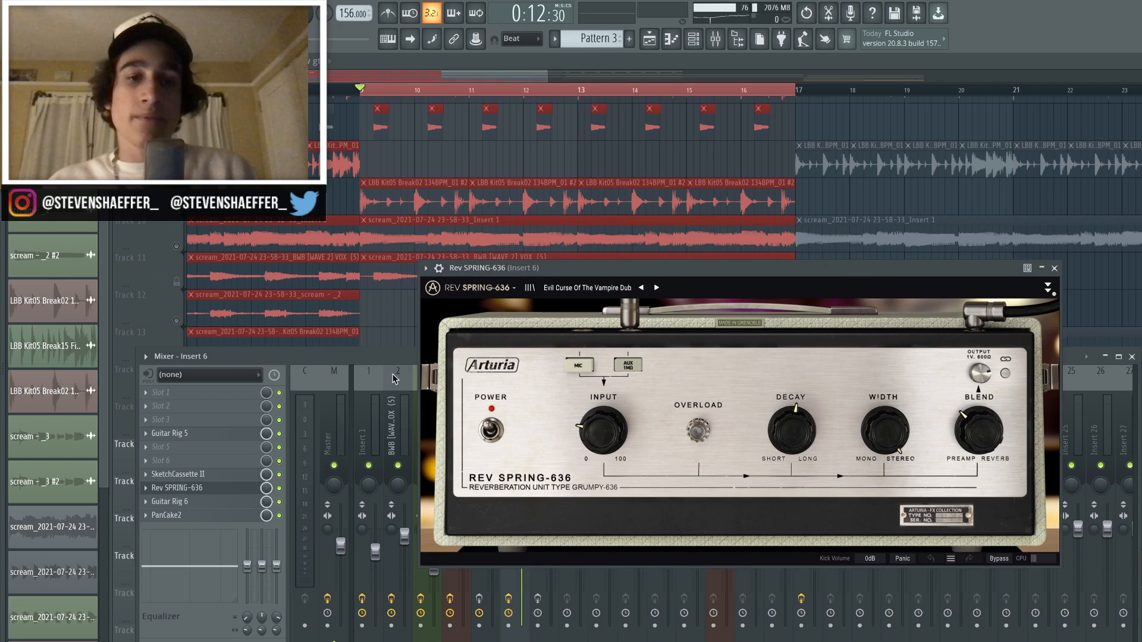
pyautogui.click(168, 501)
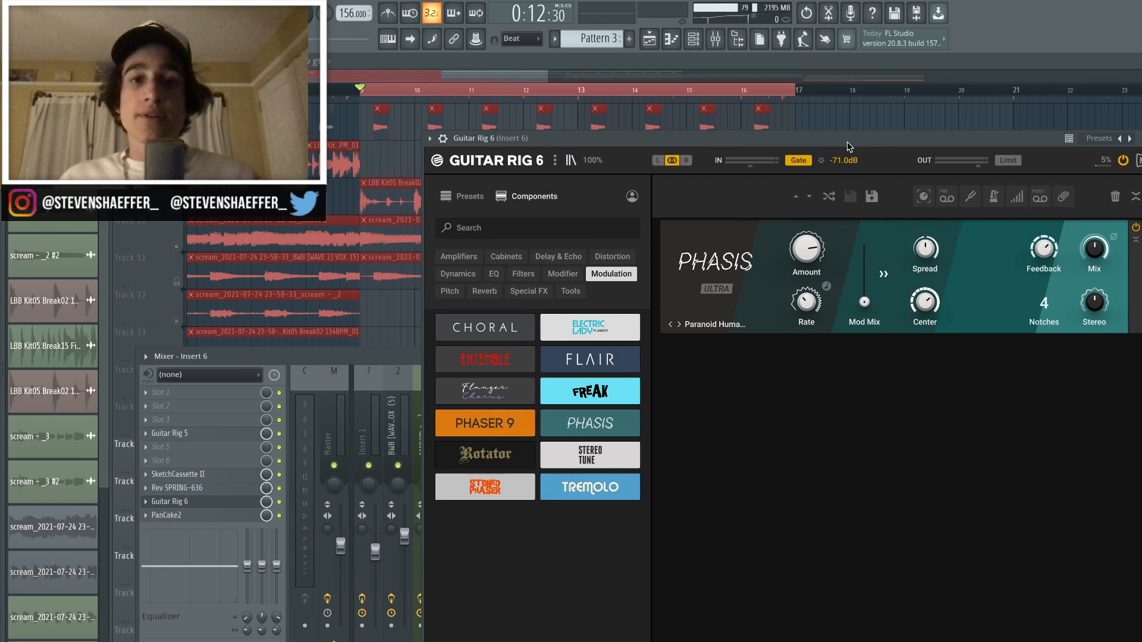